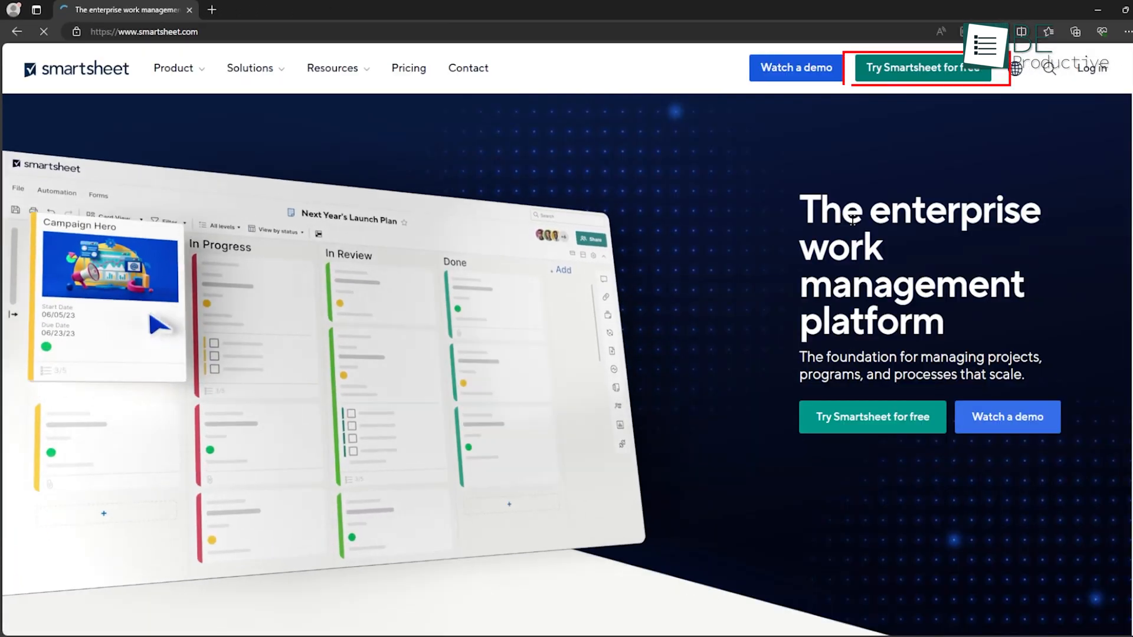
Step: Start the free trial from smartsheet.com and review the pricing page
left_click(408, 69)
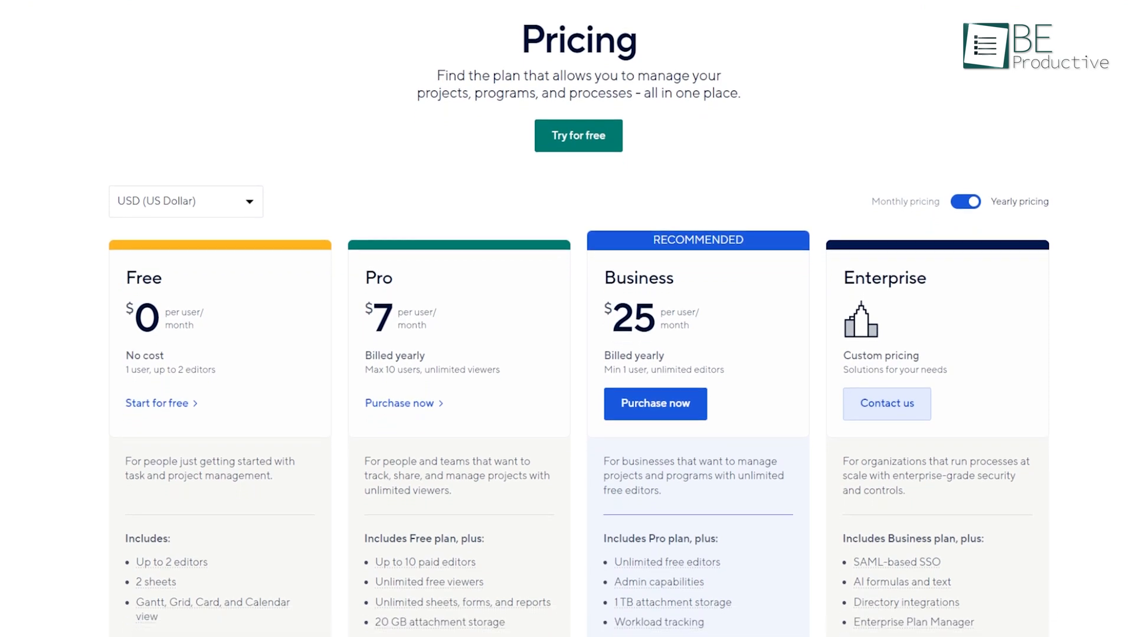
scroll("down", 3)
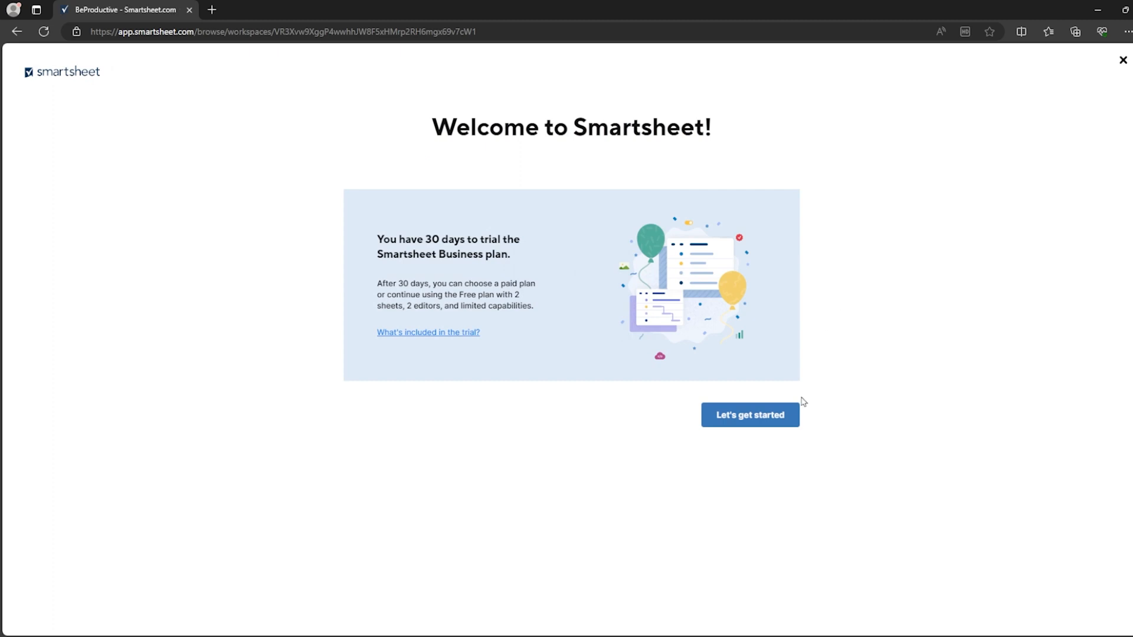
Step: From the Solution Center, create a new sheet and name it BeProductive
left_click(750, 414)
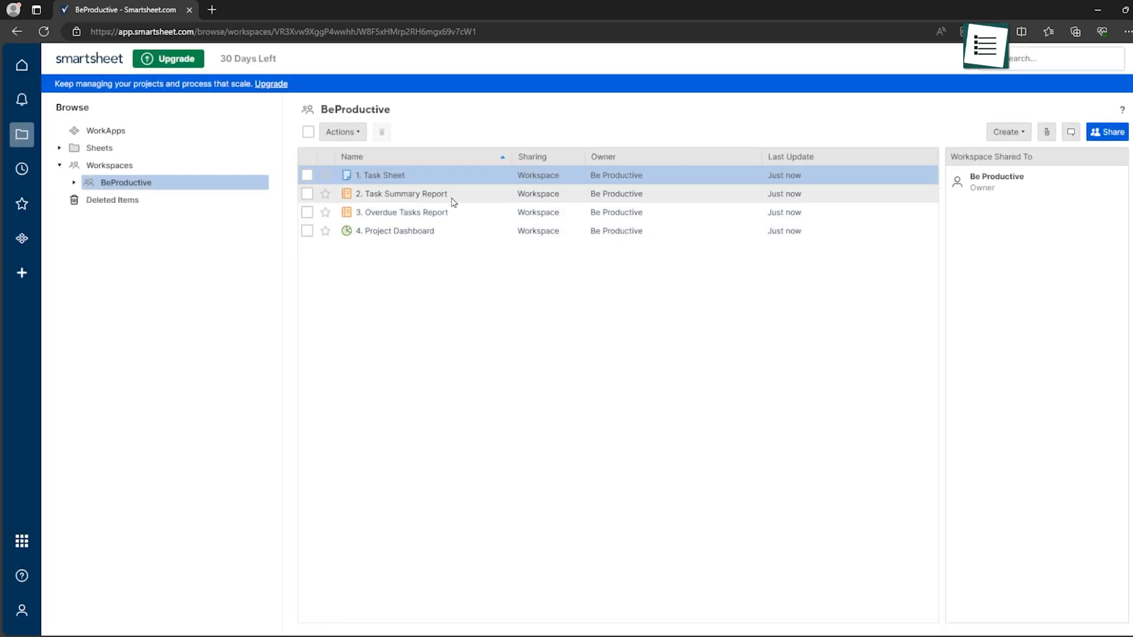
left_click(308, 211)
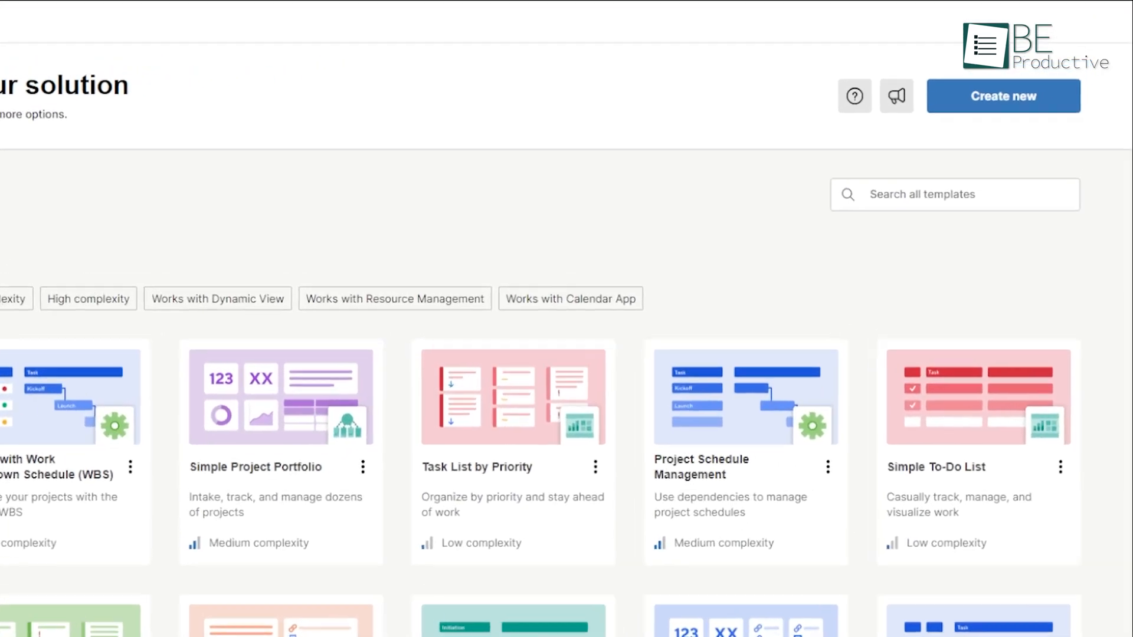
left_click(1002, 95)
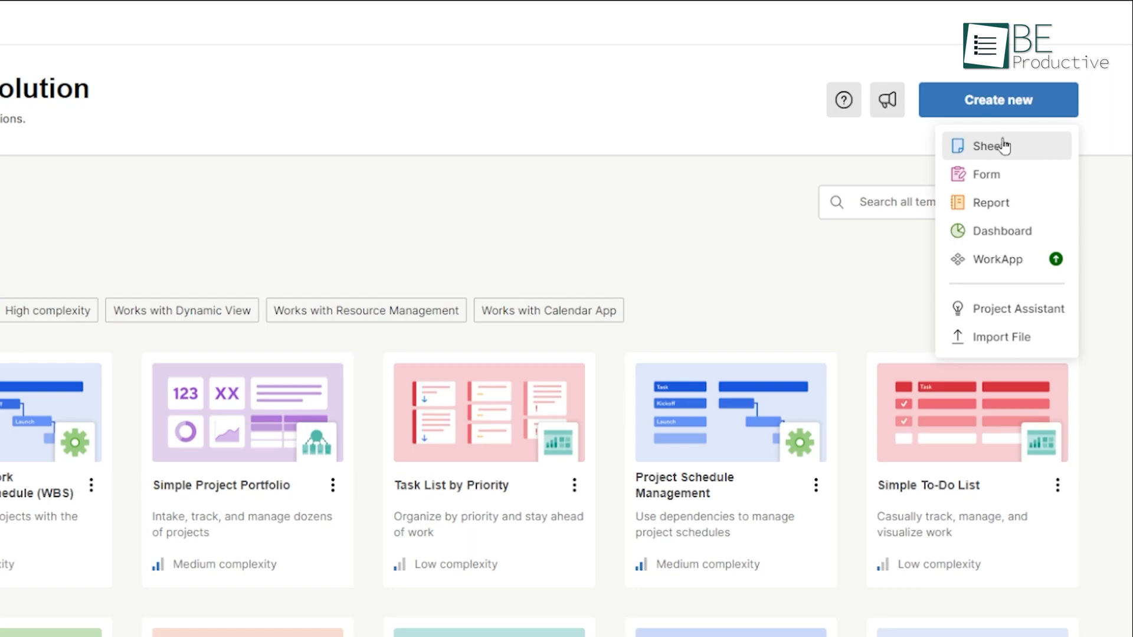
left_click(990, 147)
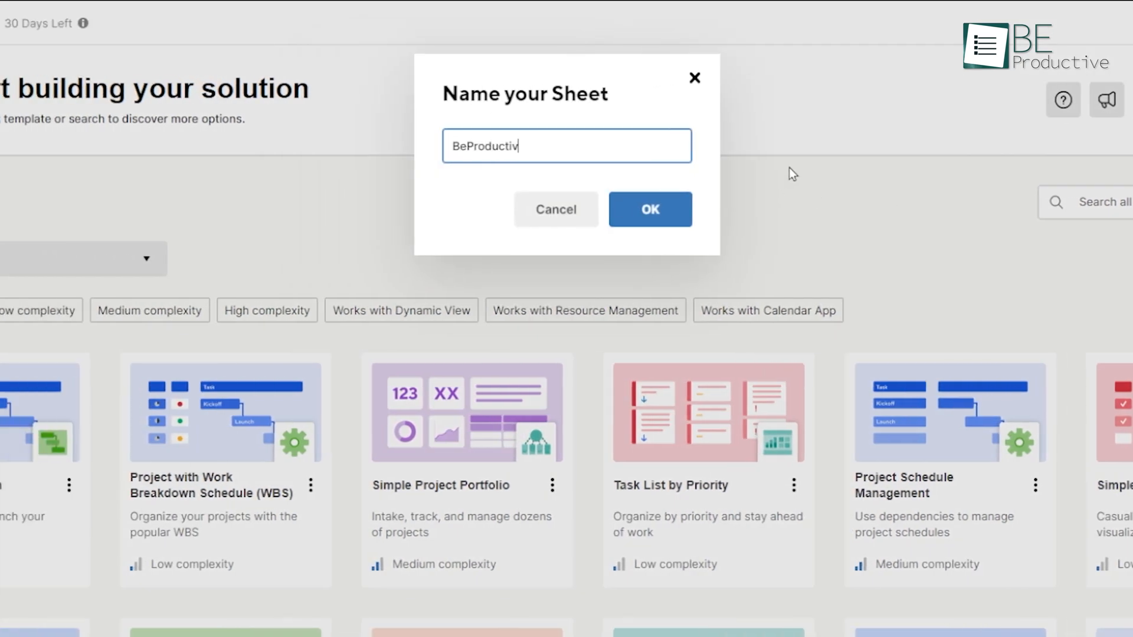
left_click(648, 209)
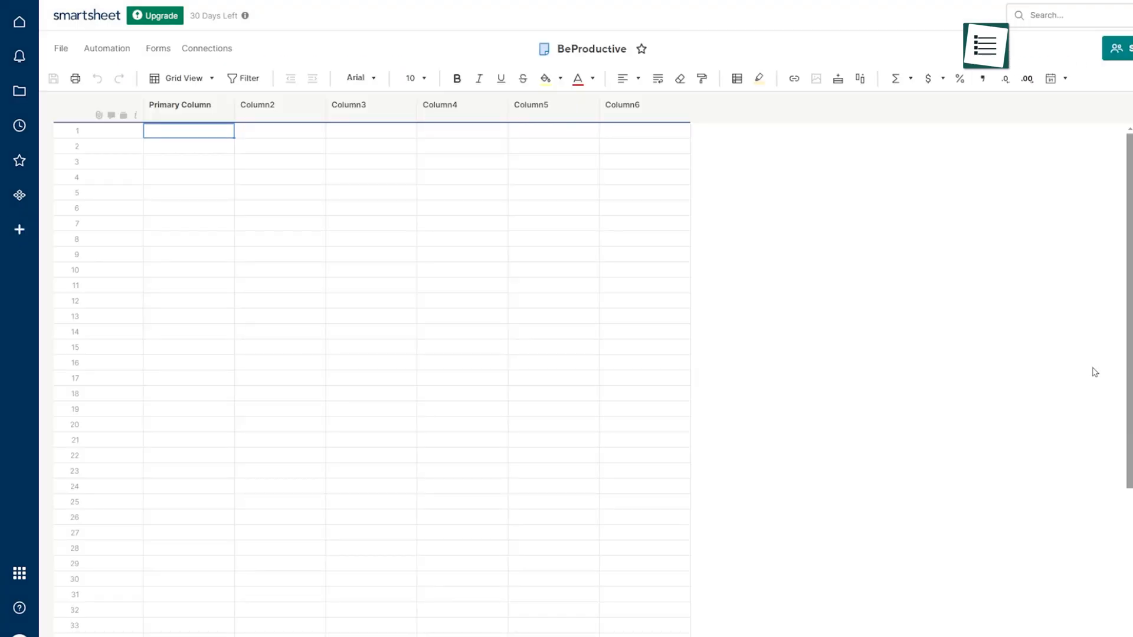
Step: Bring up Edit Column Properties for the Column2 header
right_click(279, 105)
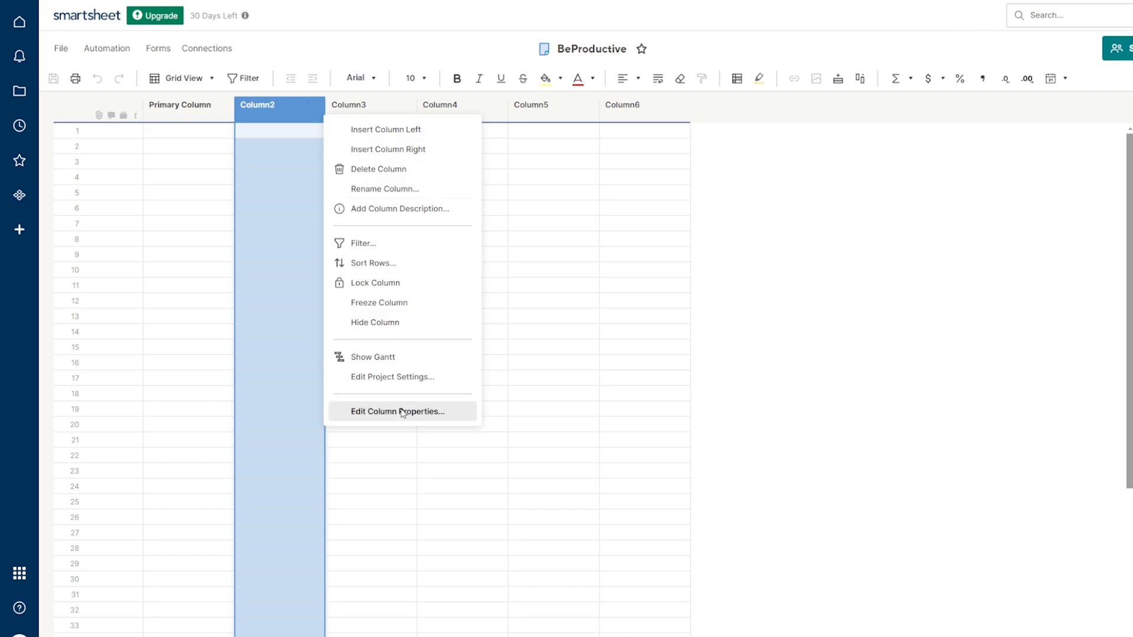
left_click(397, 410)
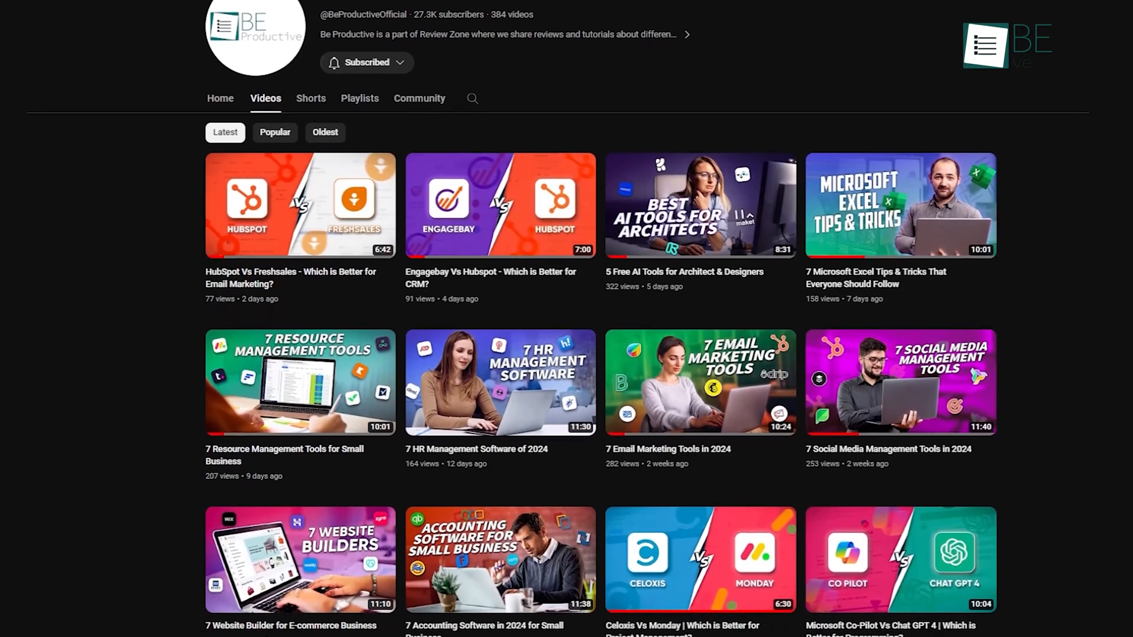
scroll("down", 3)
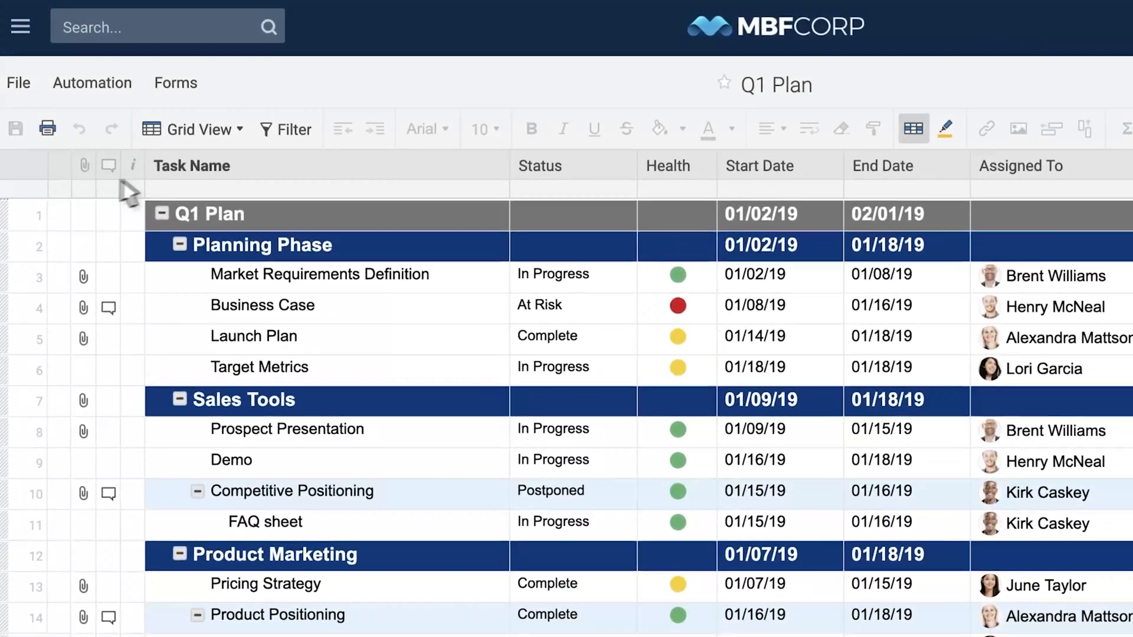
Step: Switch Q1 Plan to Gantt View zoomed to days and edit the Business Case start date
left_click(194, 130)
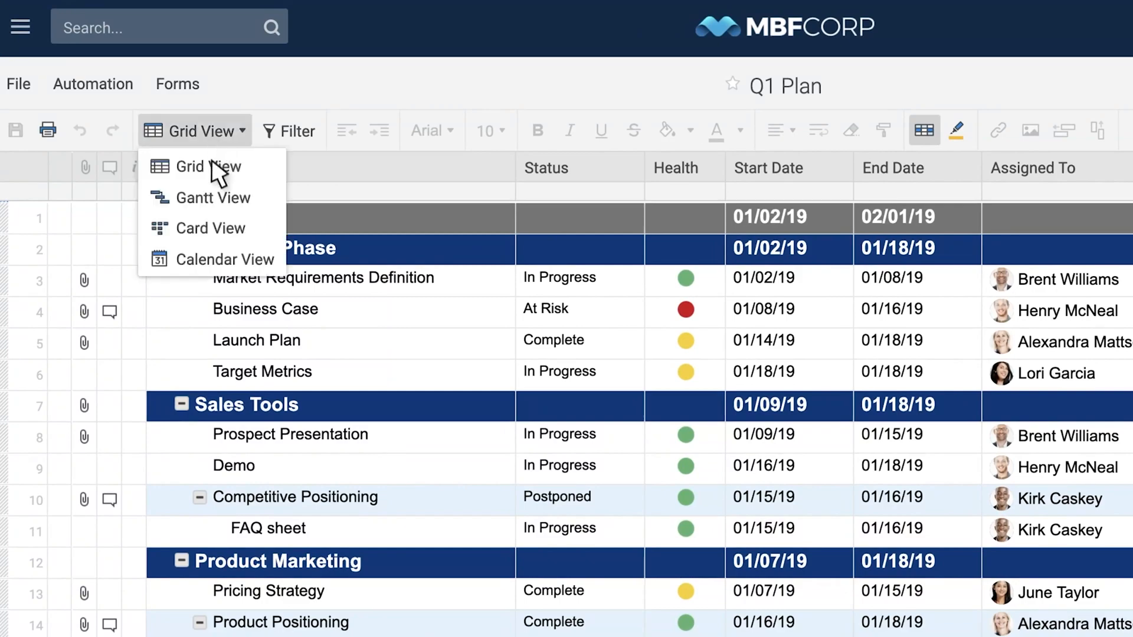
left_click(213, 198)
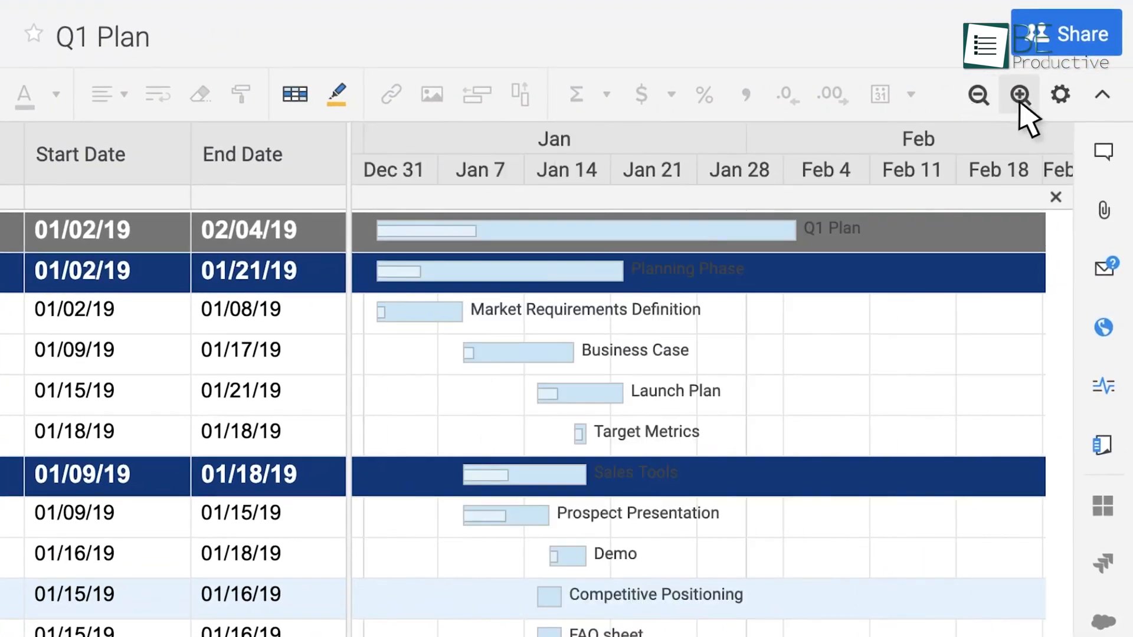
left_click(1018, 95)
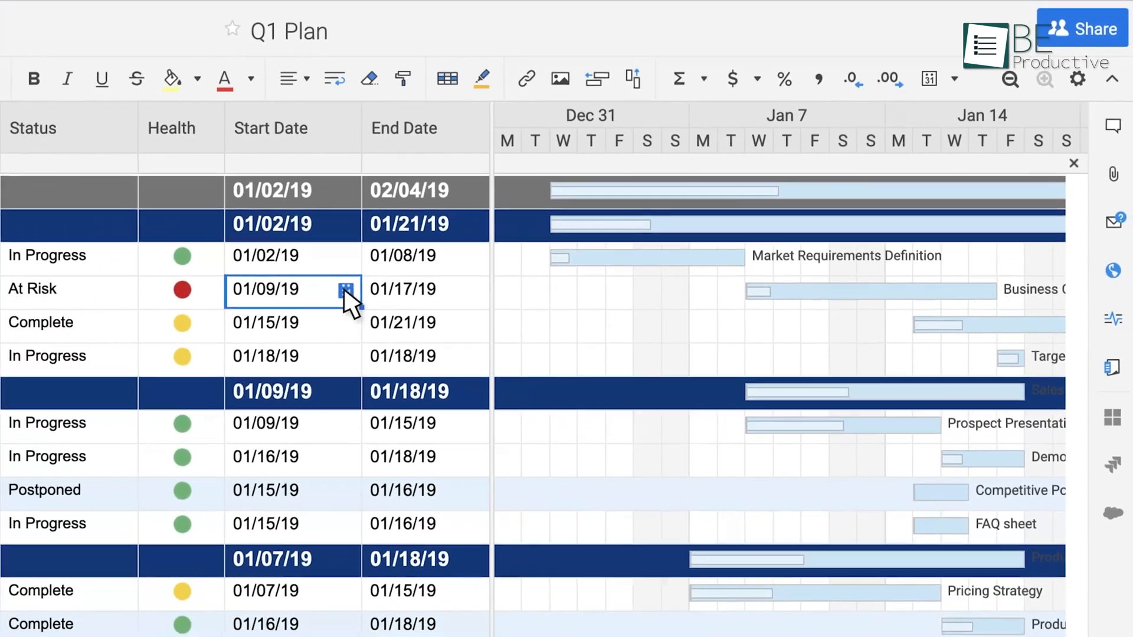
left_click(346, 288)
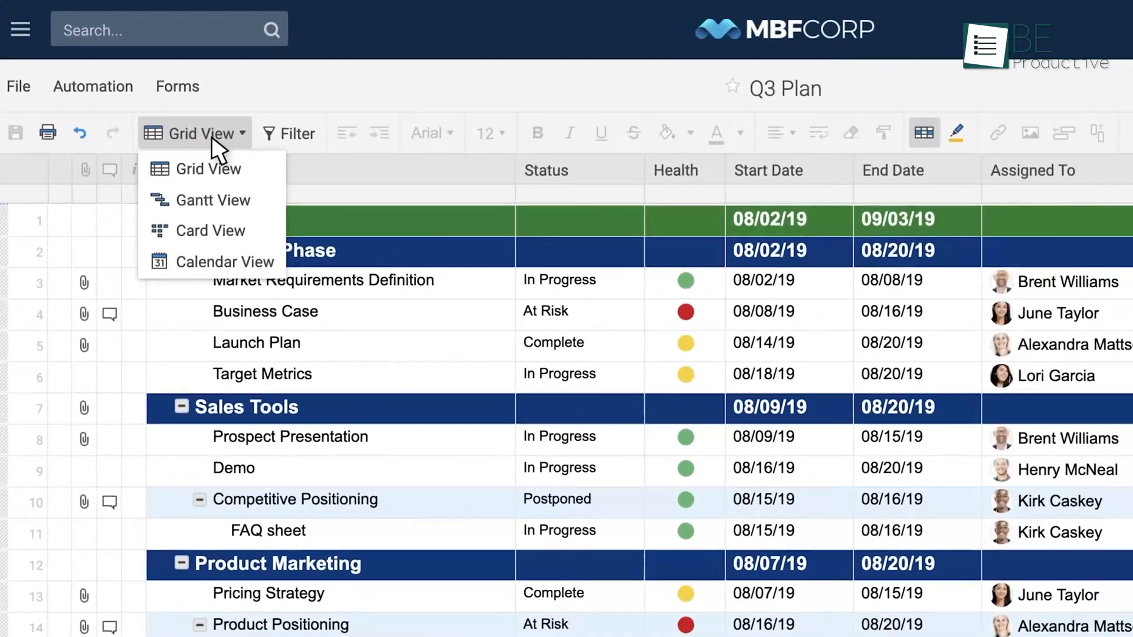
mouse_move(214, 268)
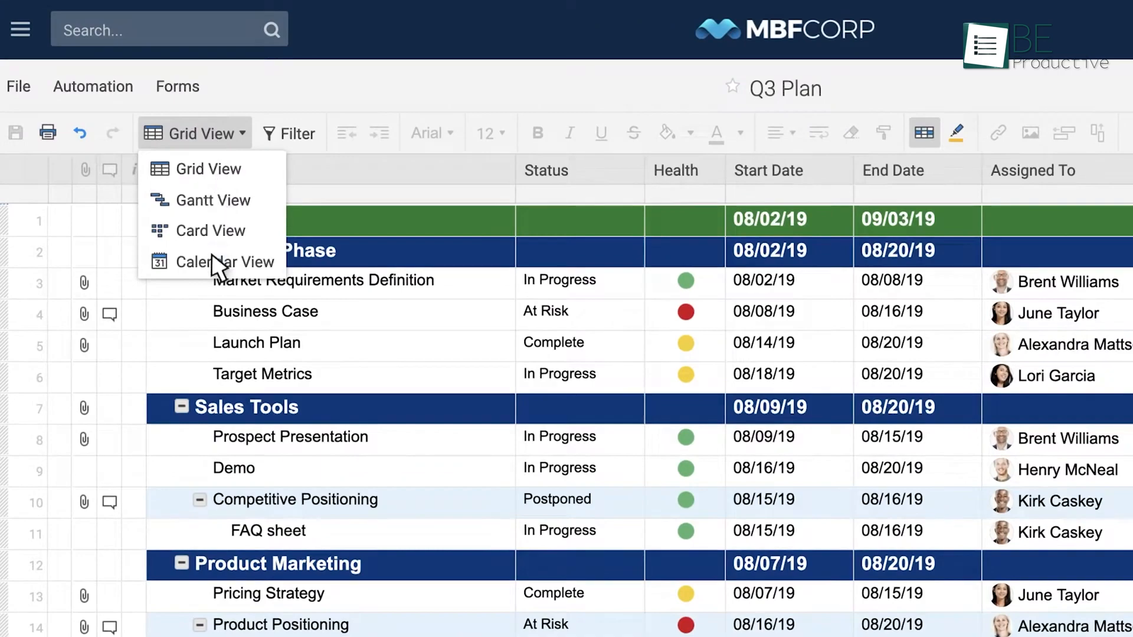
Step: Show Q3 Plan in Calendar View and set a condition on Assigned To matching one person
left_click(227, 262)
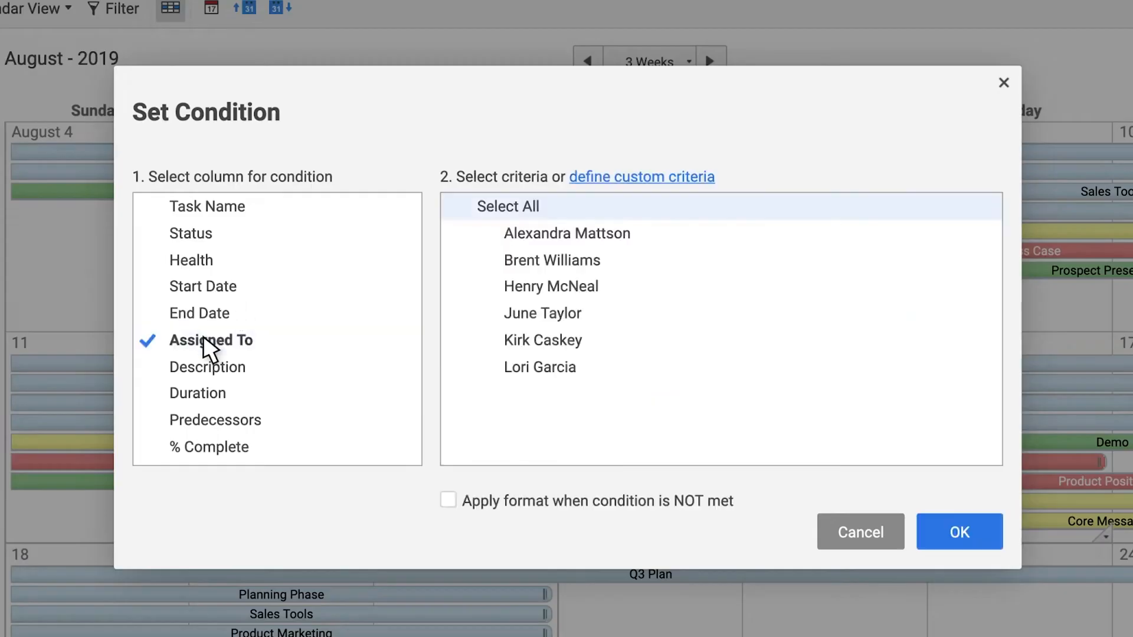
left_click(551, 260)
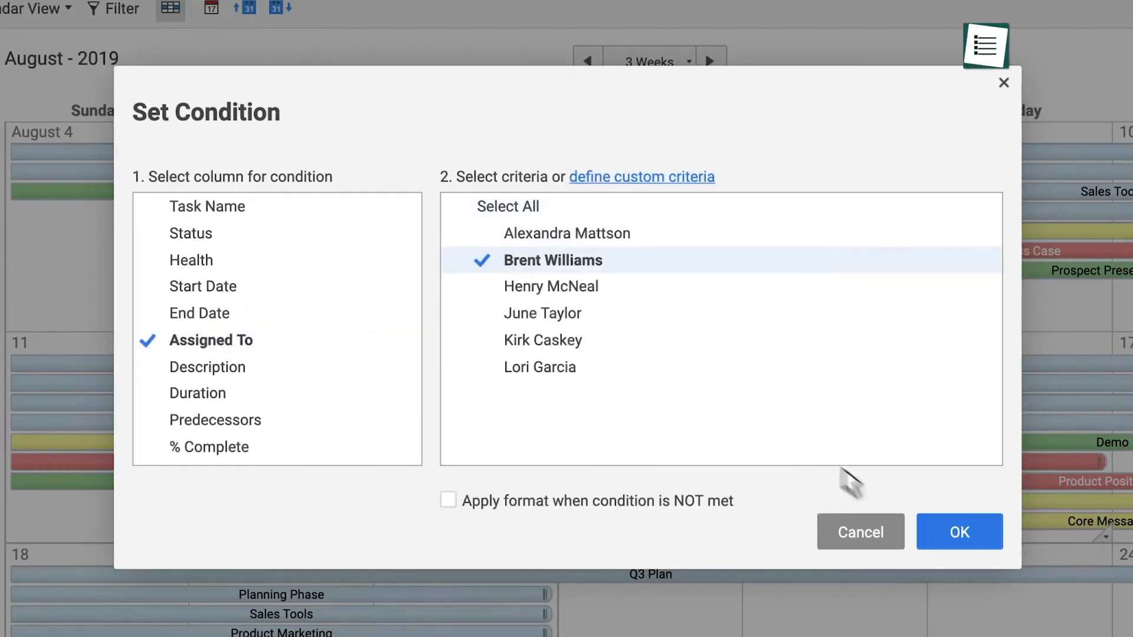
left_click(958, 533)
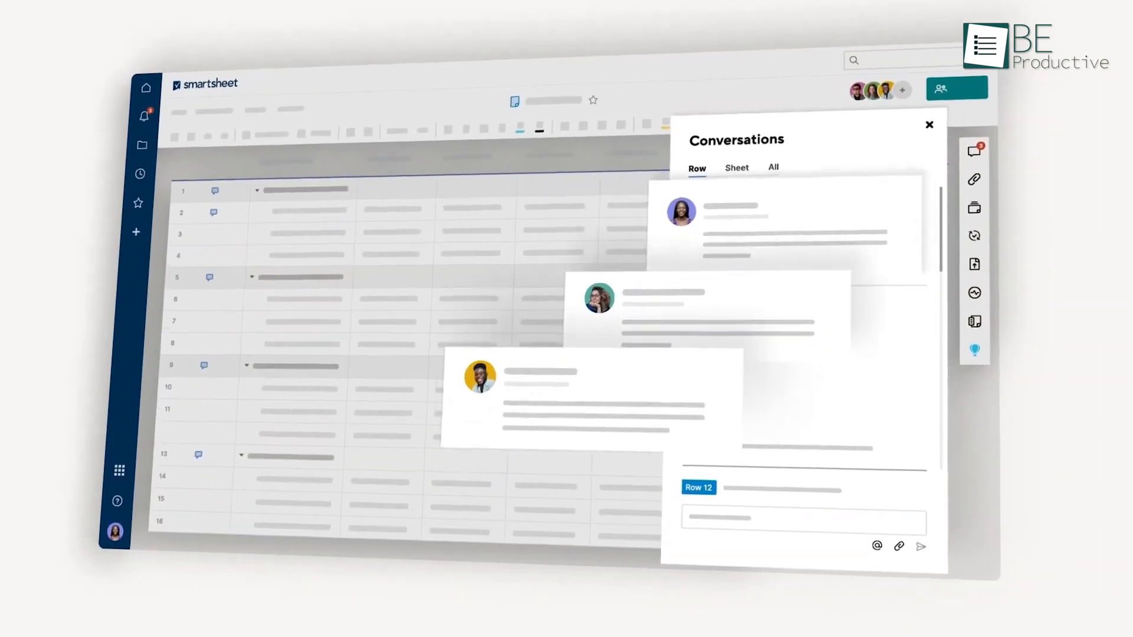
left_click(928, 123)
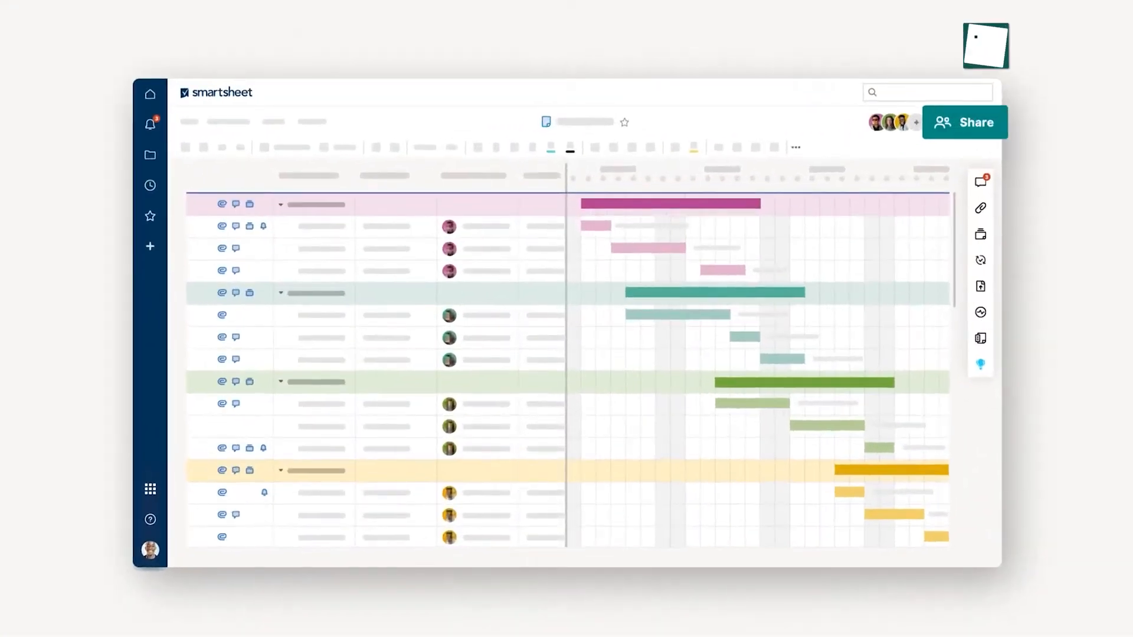
left_click(964, 121)
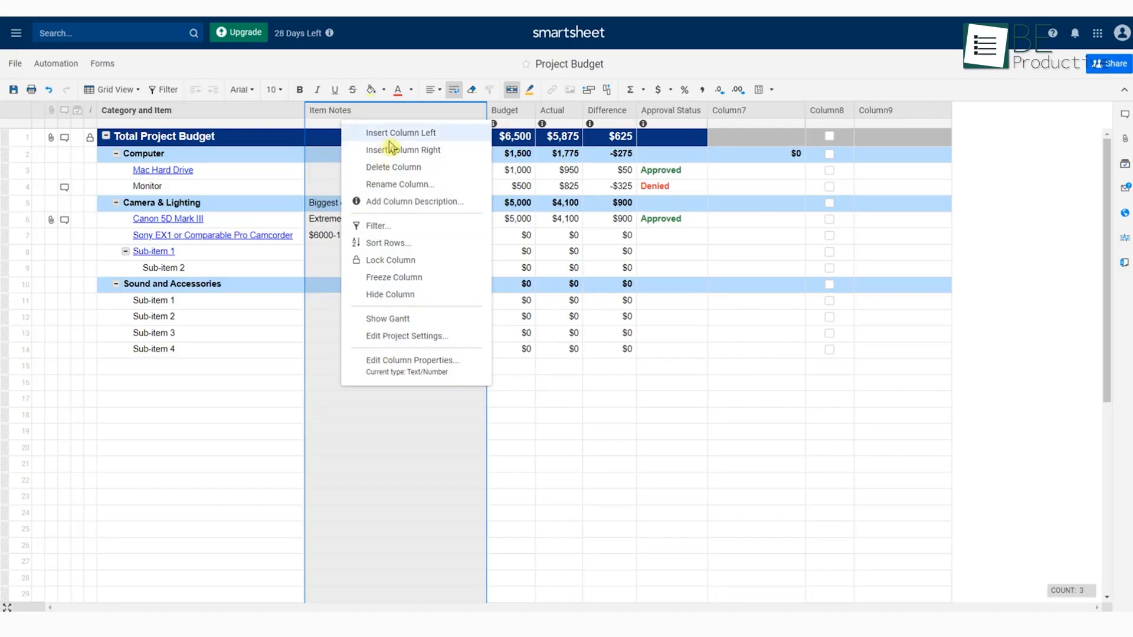
Step: Insert a Contact List column named Asign left of Item Notes
left_click(402, 132)
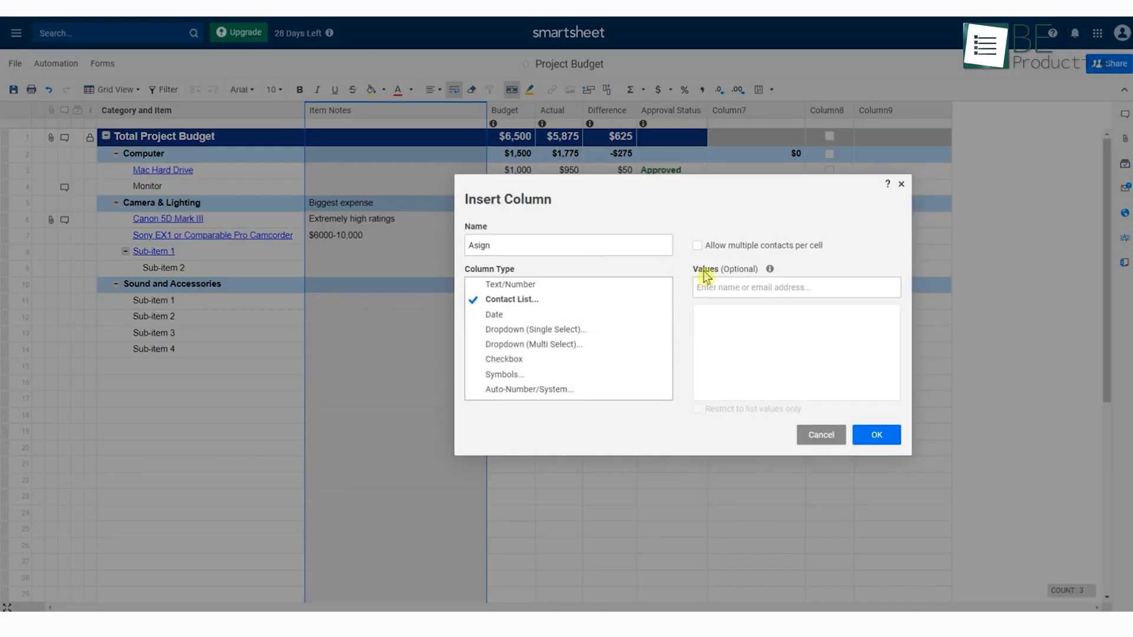
left_click(794, 287)
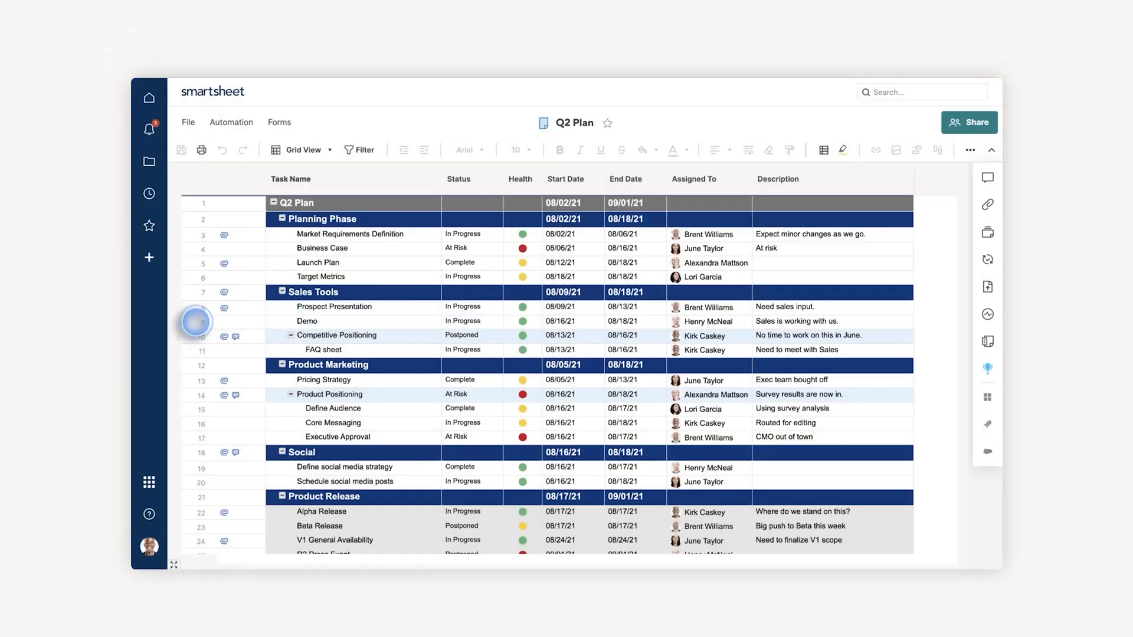
left_click(983, 174)
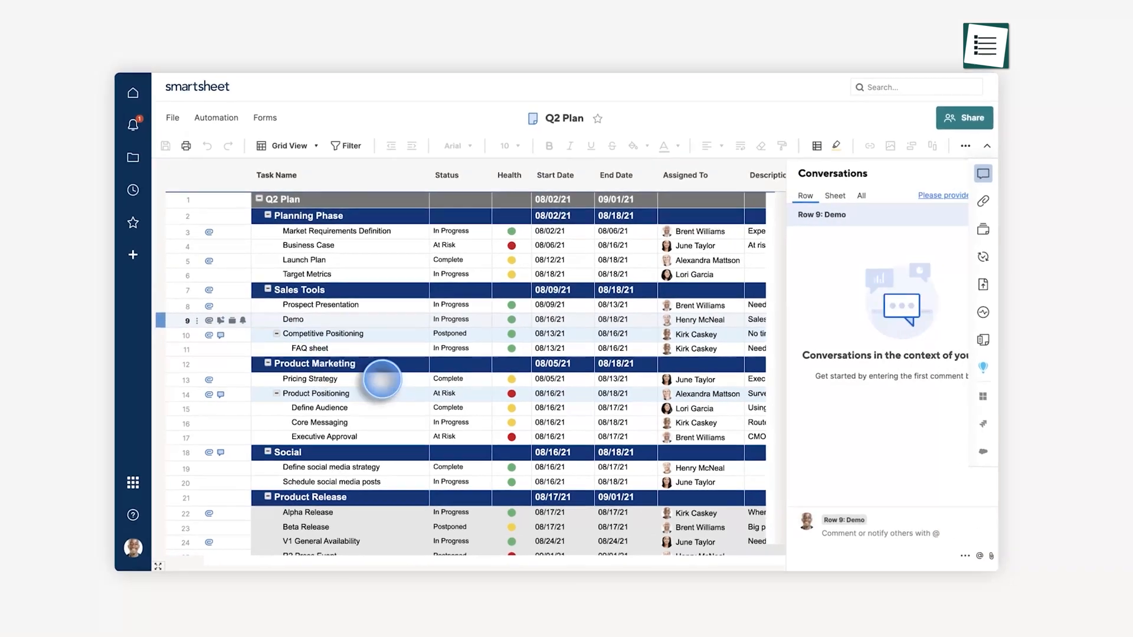
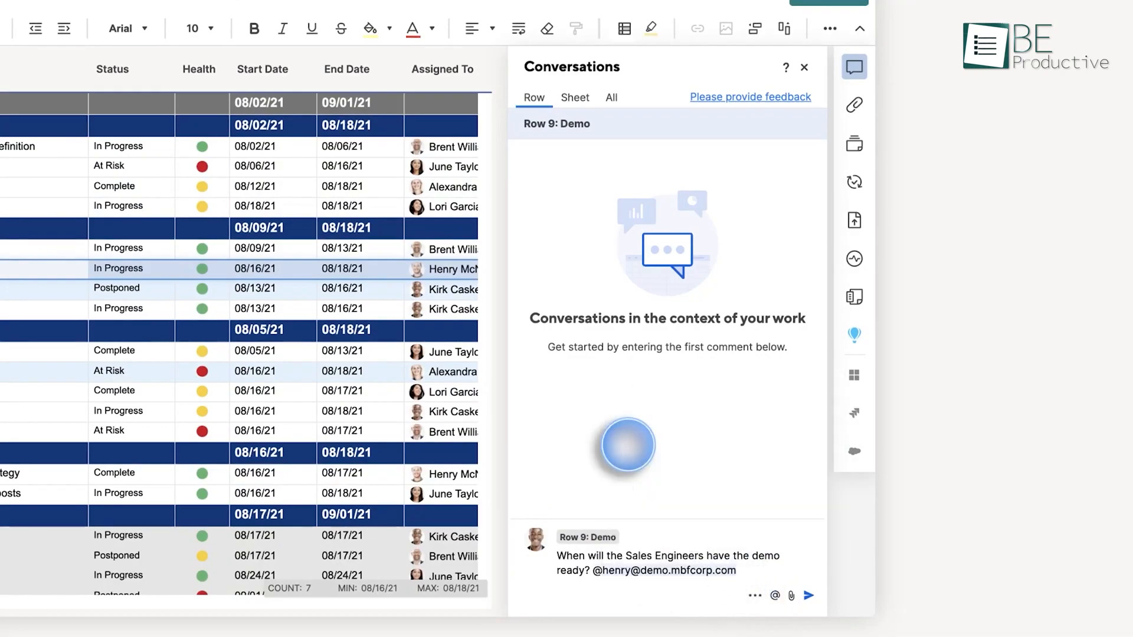
left_click(19, 230)
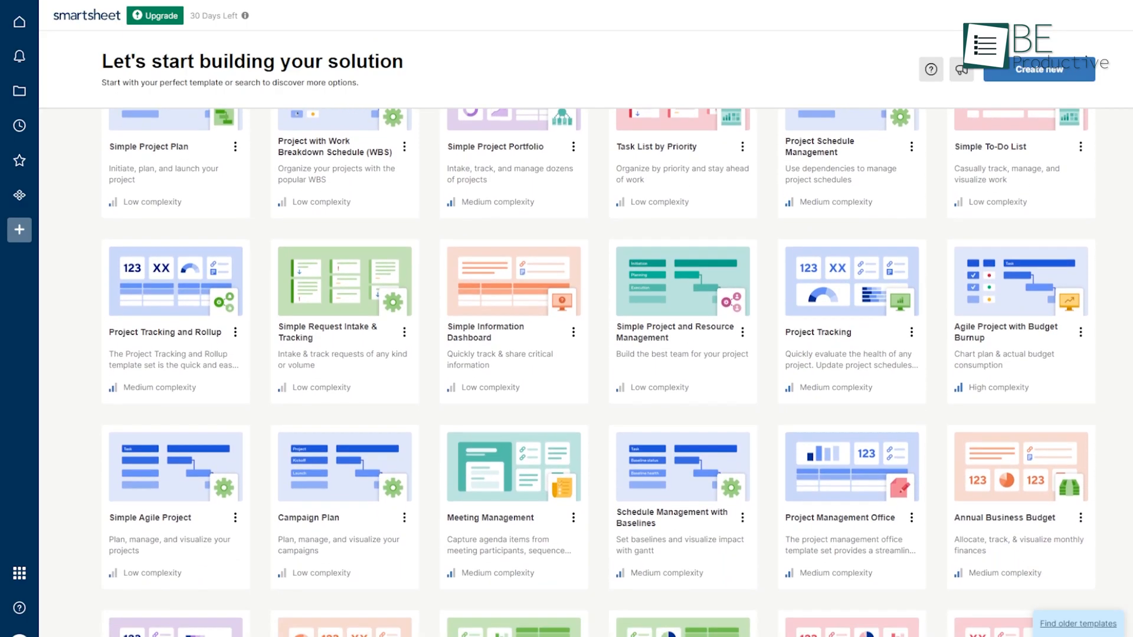
Step: Browse the solution gallery and filter templates to the IT category
scroll("down", 3)
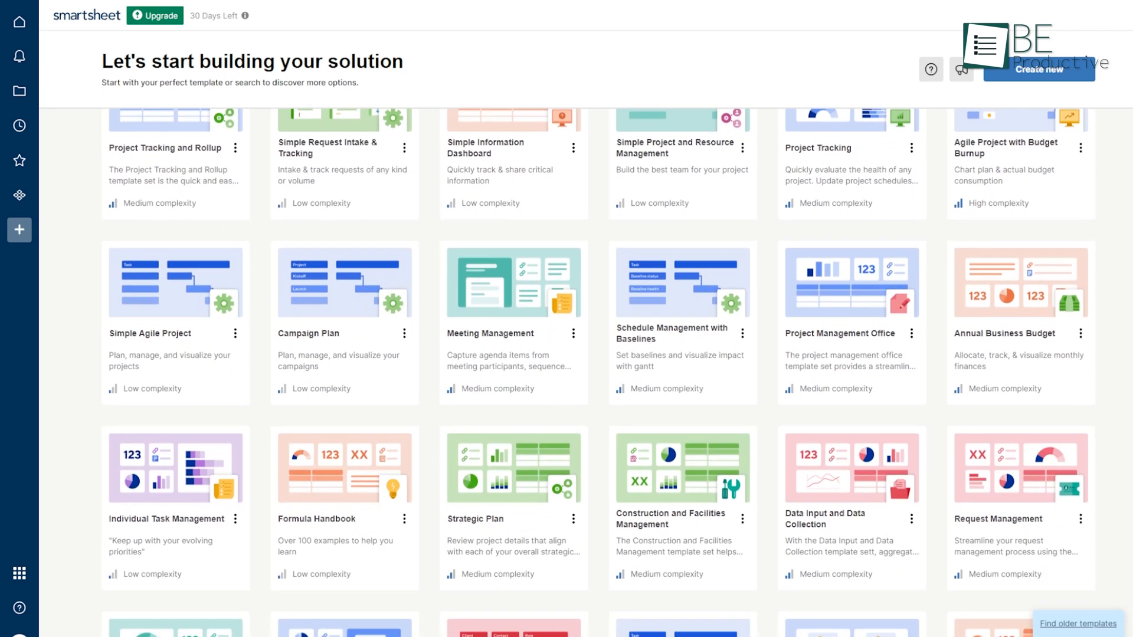
scroll("down", 3)
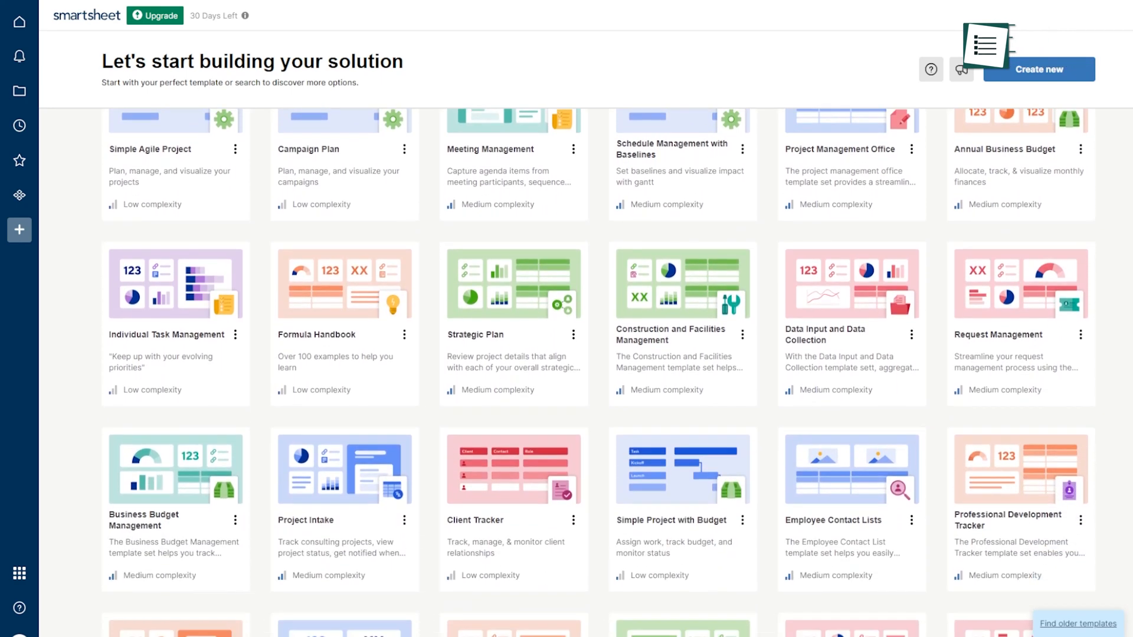
scroll("down", 3)
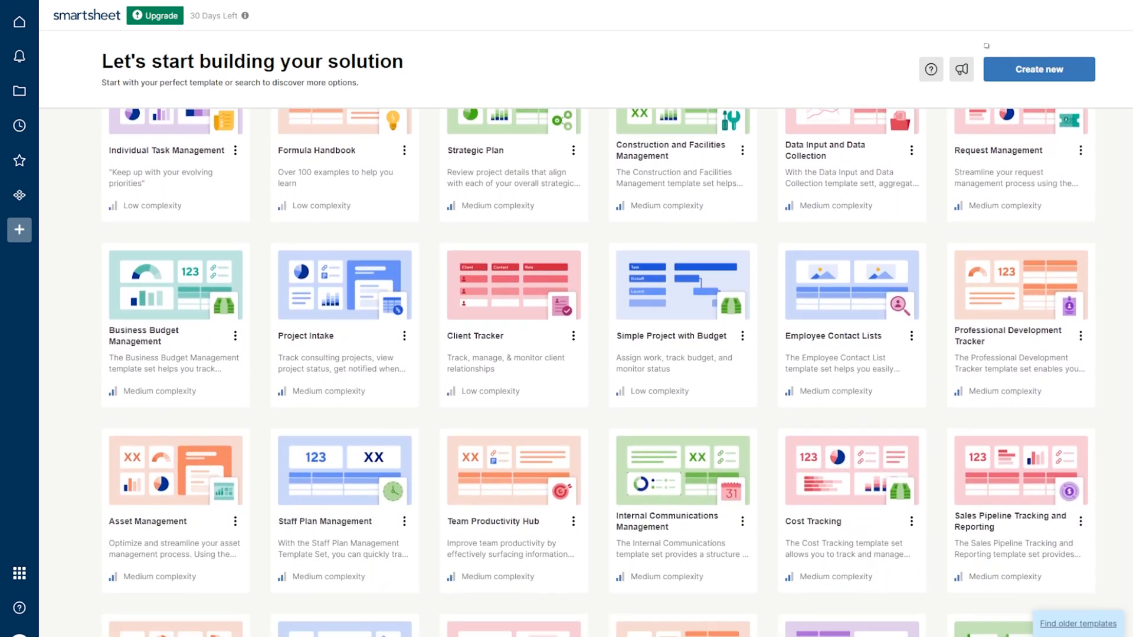
left_click(290, 260)
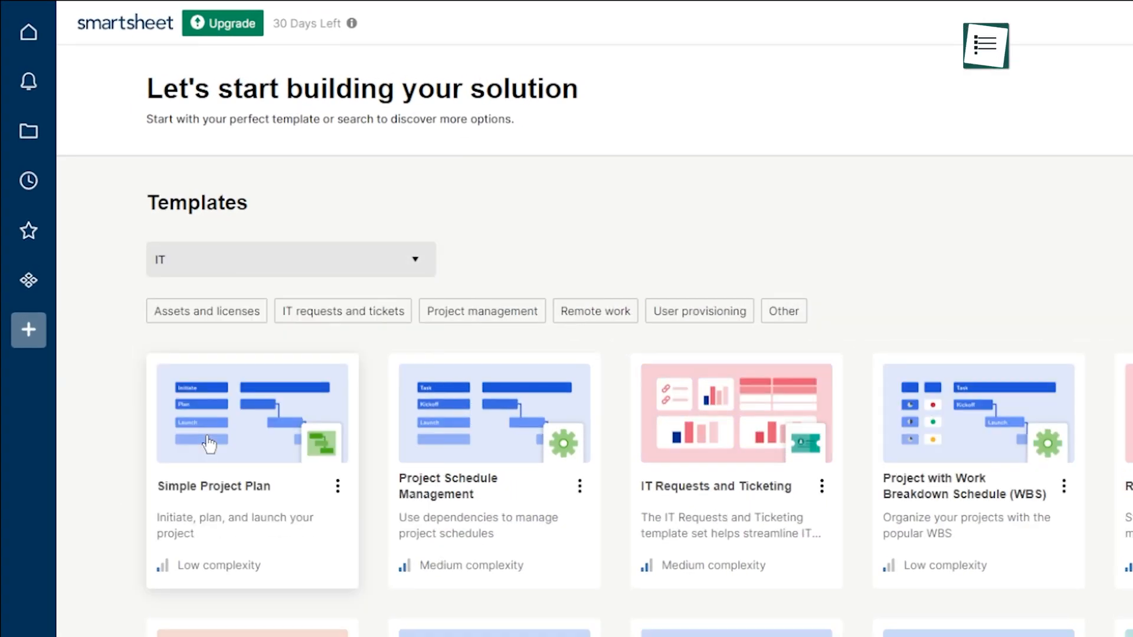
Step: Preview Project Schedule Management's dashboard, then filter templates to Works with Calendar App
left_click(493, 413)
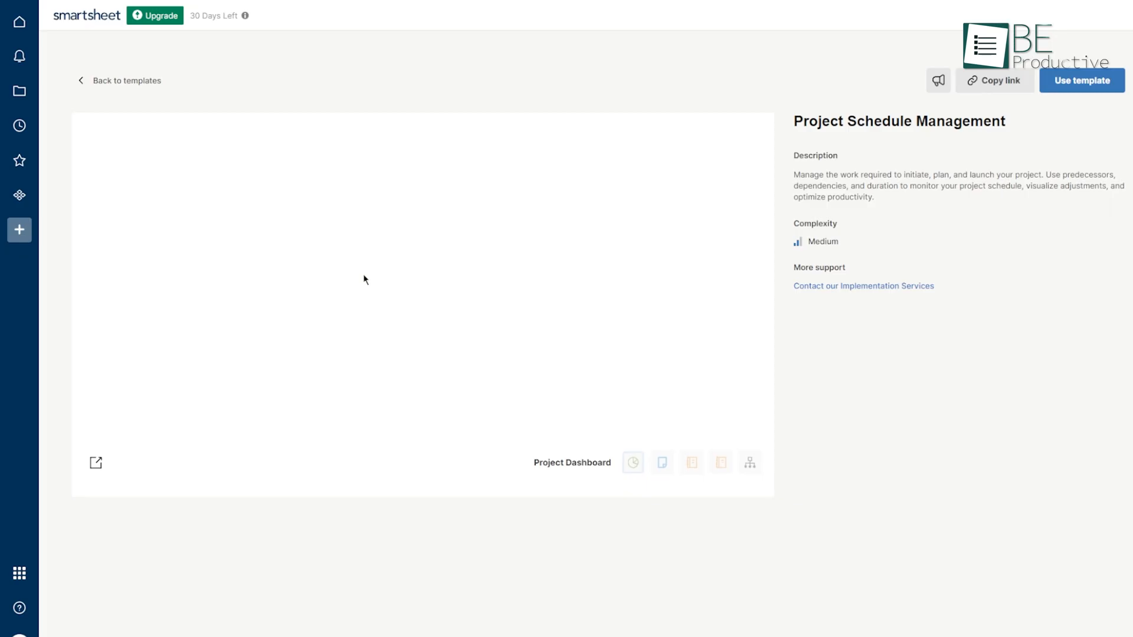
left_click(633, 462)
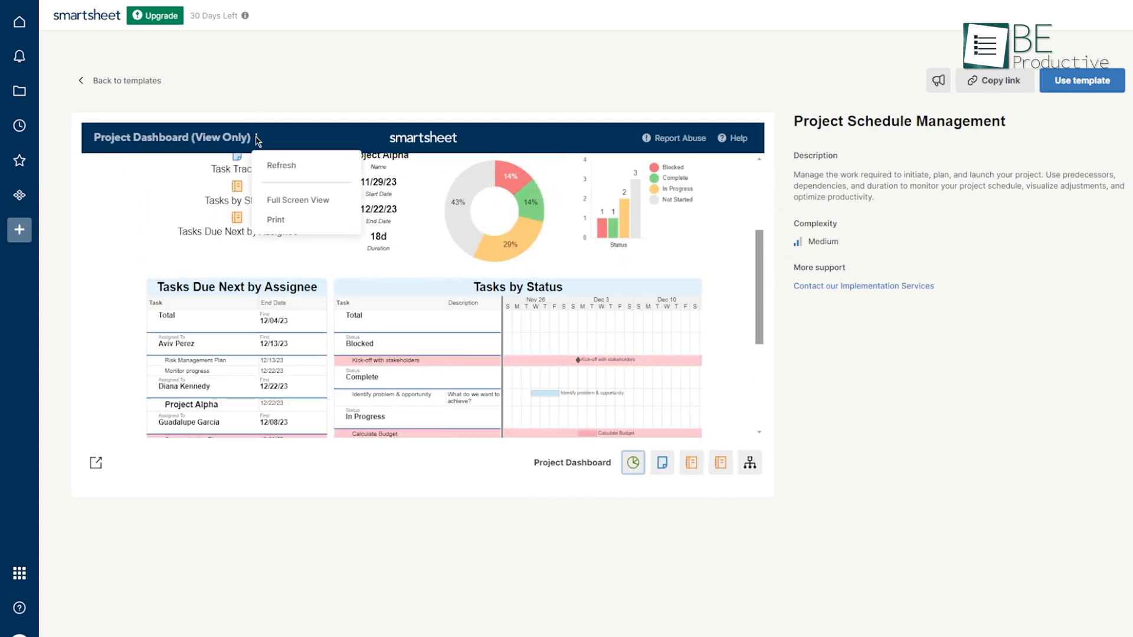
left_click(297, 201)
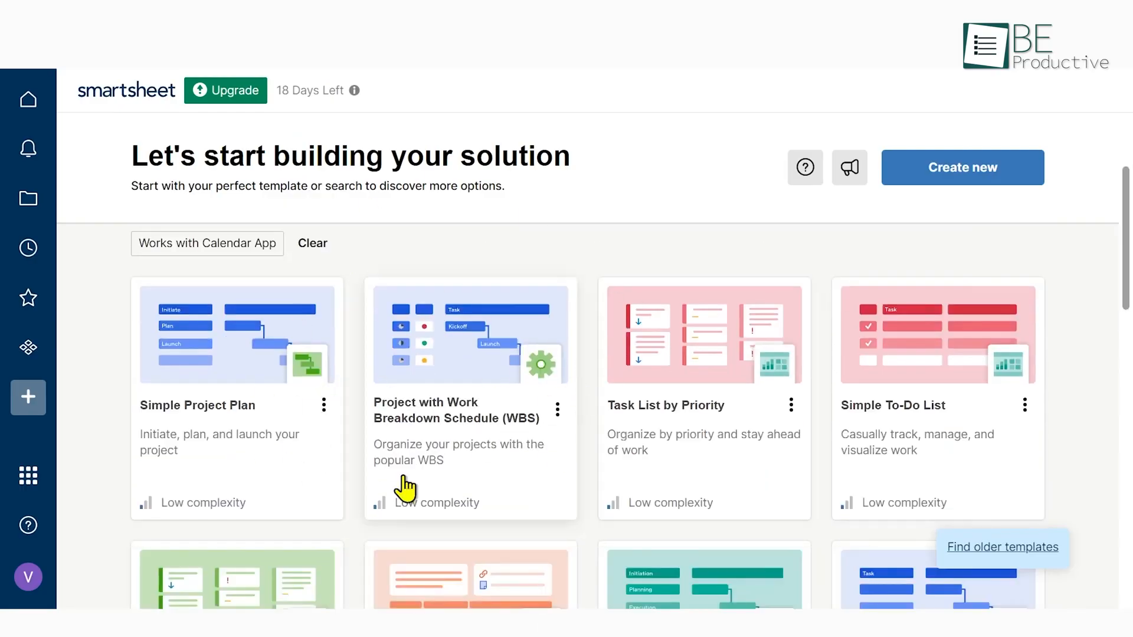
Step: Browse more templates, then show the Resources menu on smartsheet.com
scroll("down", 3)
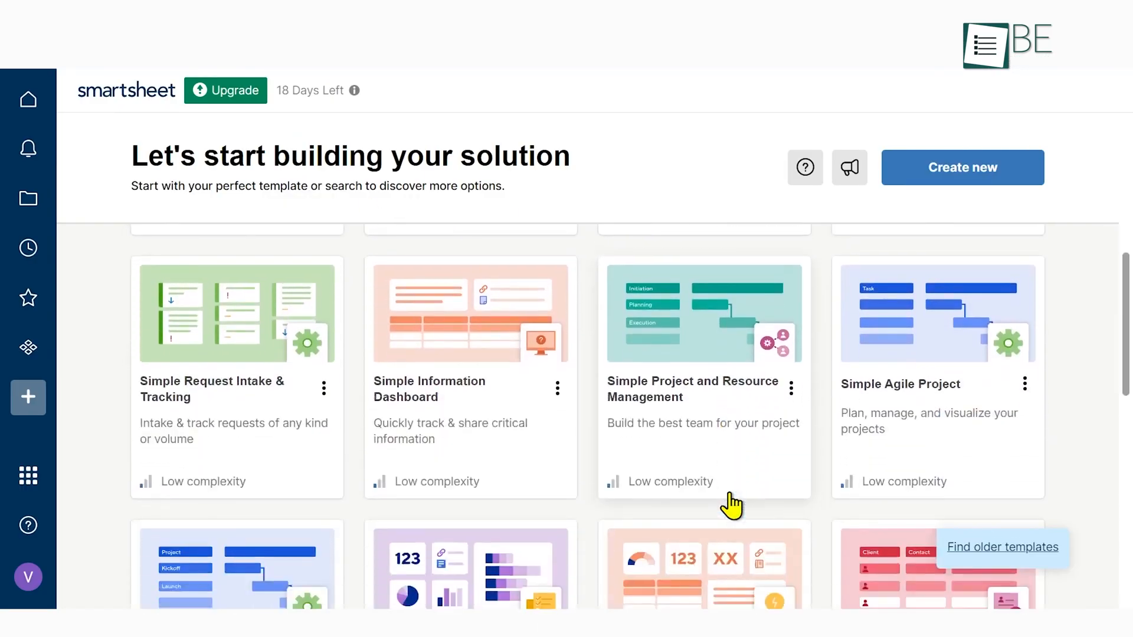
scroll("down", 3)
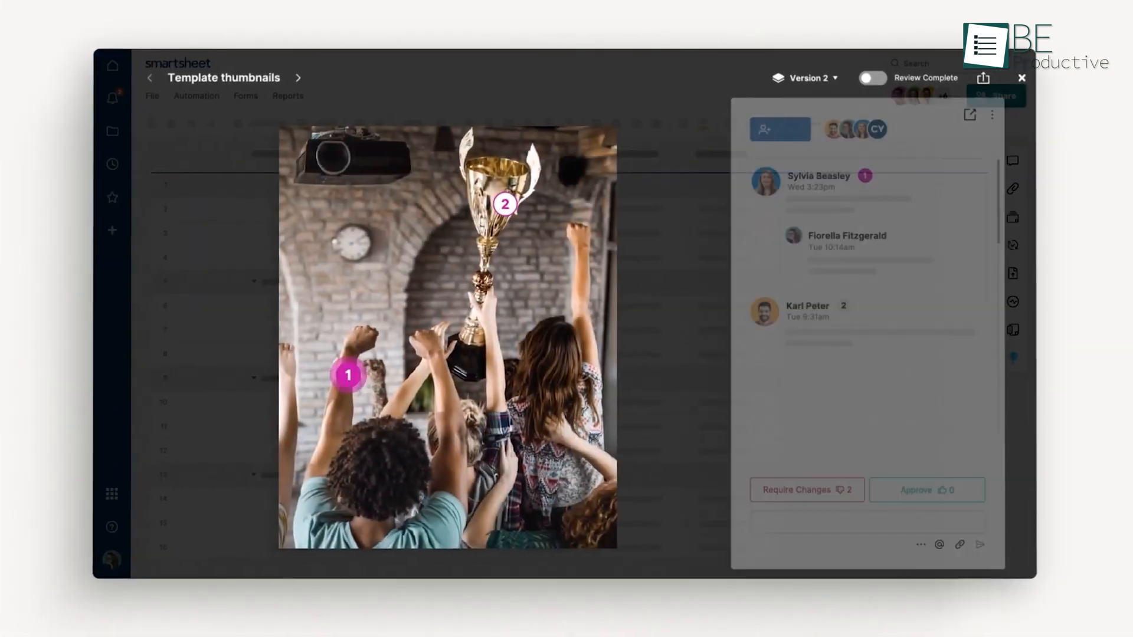
left_click(330, 25)
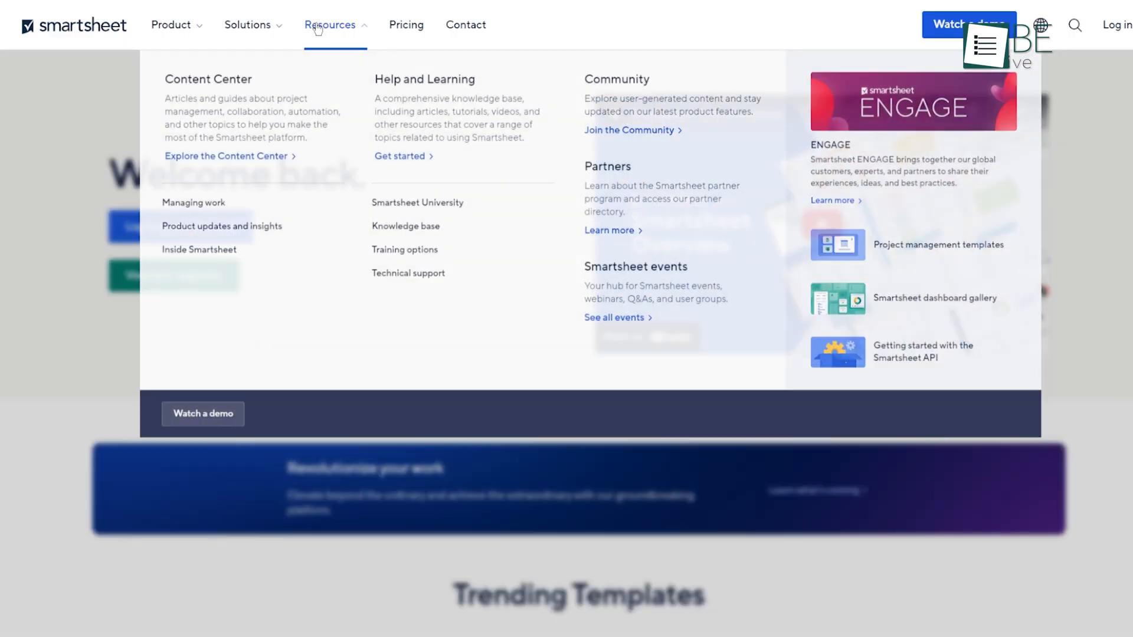
mouse_move(404, 250)
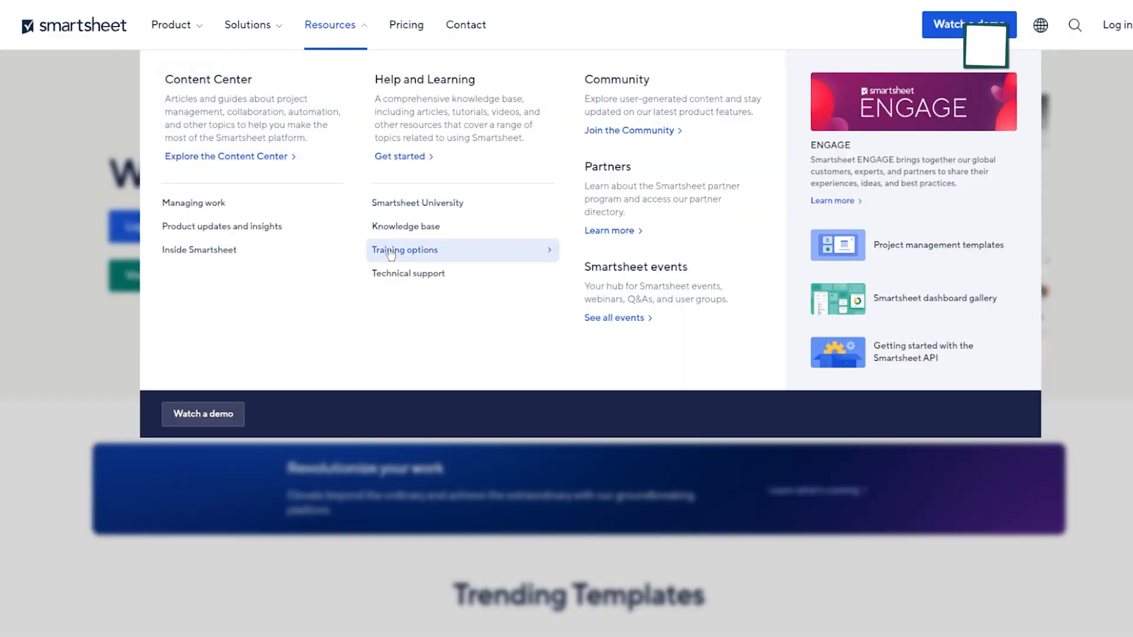
Step: Go to Training options under Resources and read the 5-Day Crash Course introduction
left_click(404, 249)
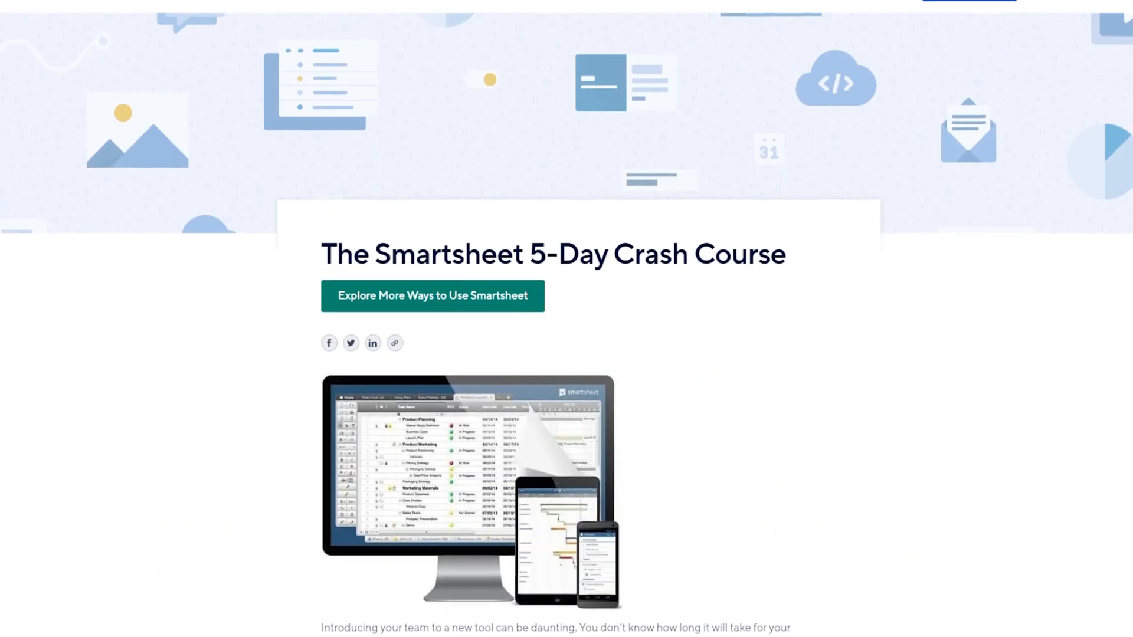
scroll("down", 3)
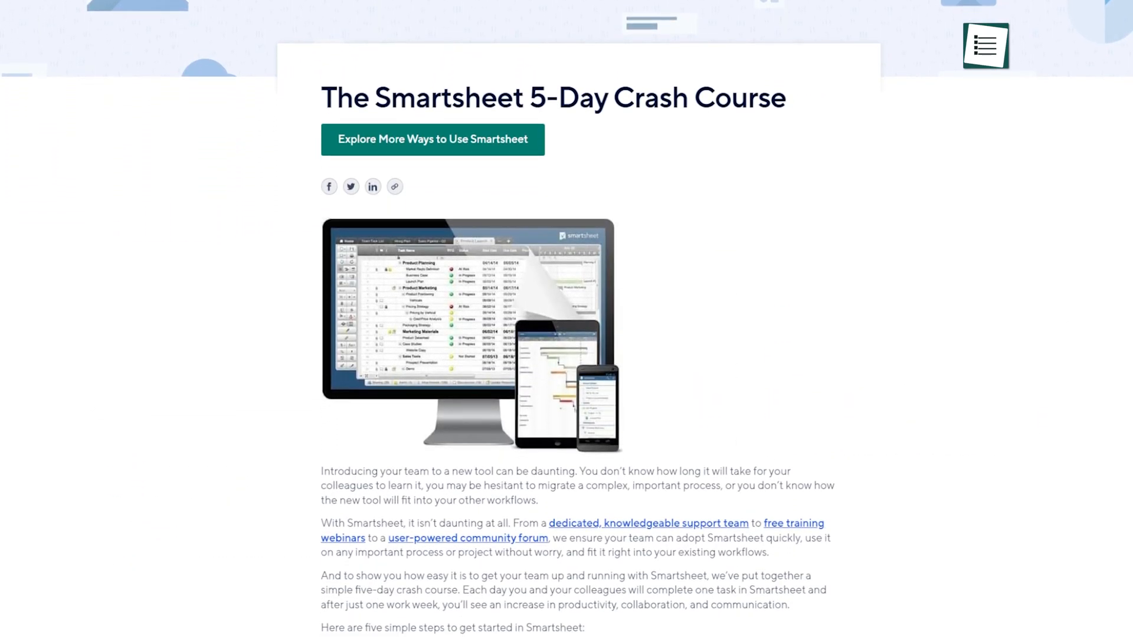